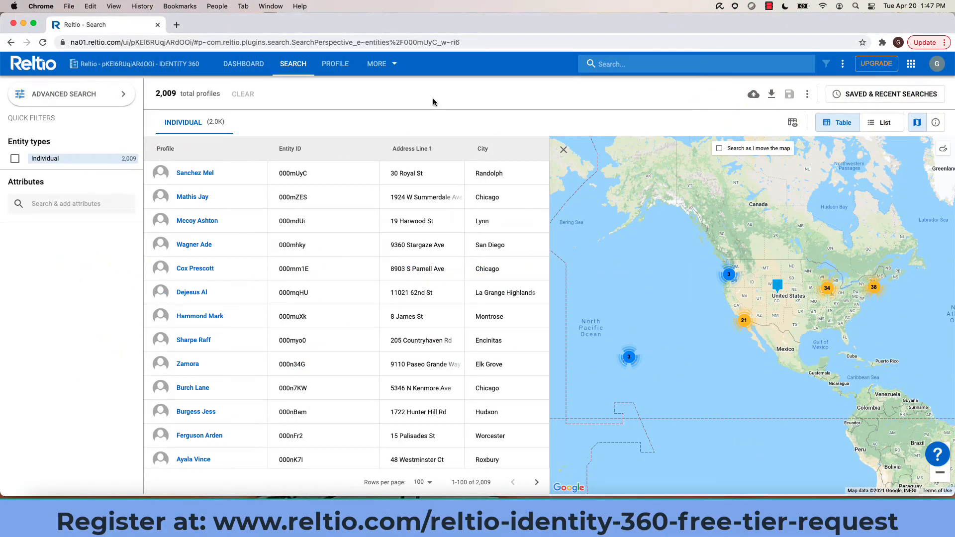
{"action": "mouse_move", "coordinate": [637, 100]}
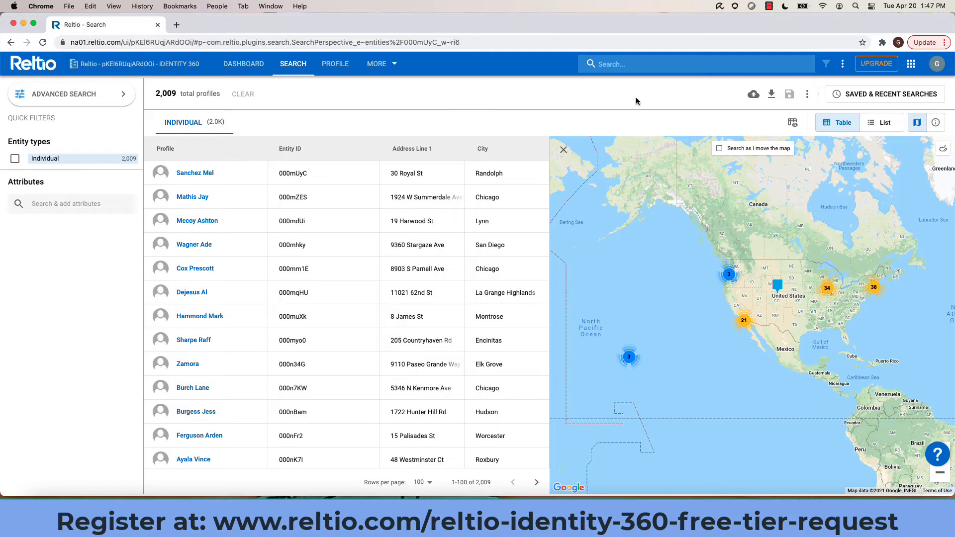
{"action": "mouse_move", "coordinate": [893, 79]}
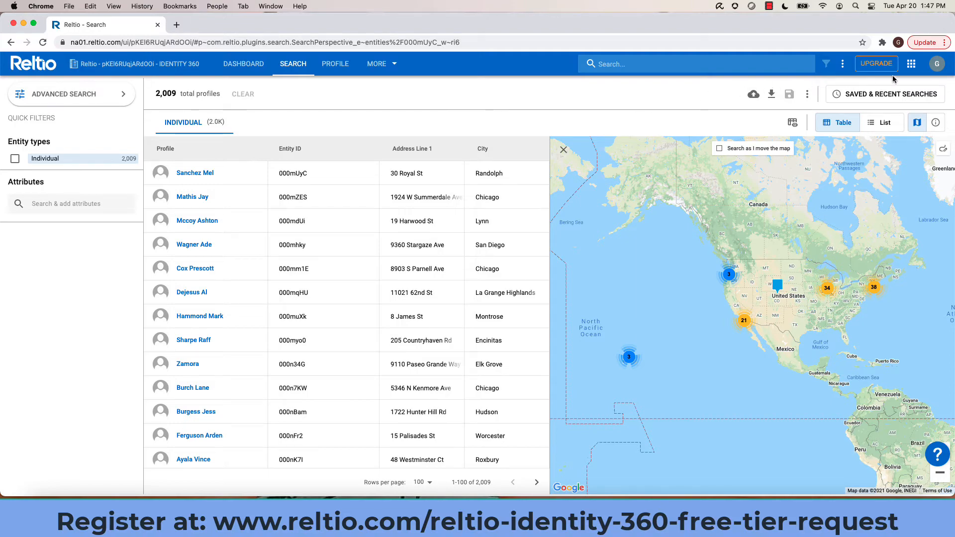
- Launch Reltio Console from the apps grid into a new tab
{"action": "left_click", "coordinate": [911, 63]}
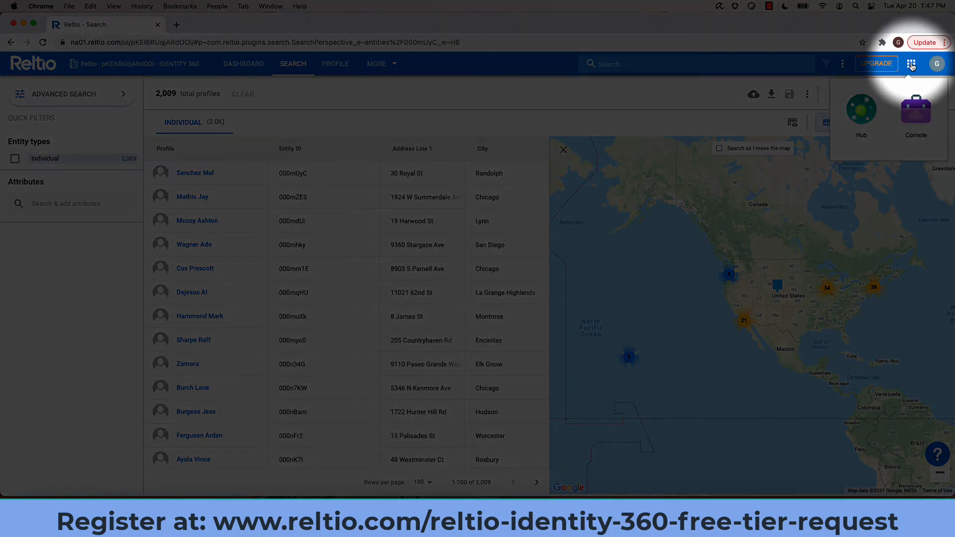
{"action": "mouse_move", "coordinate": [915, 112]}
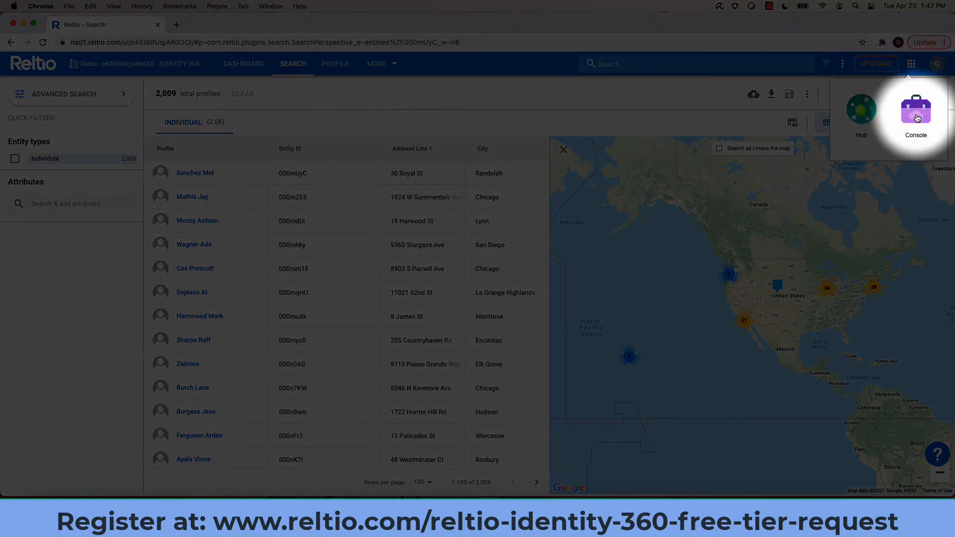
{"action": "left_click", "coordinate": [915, 111]}
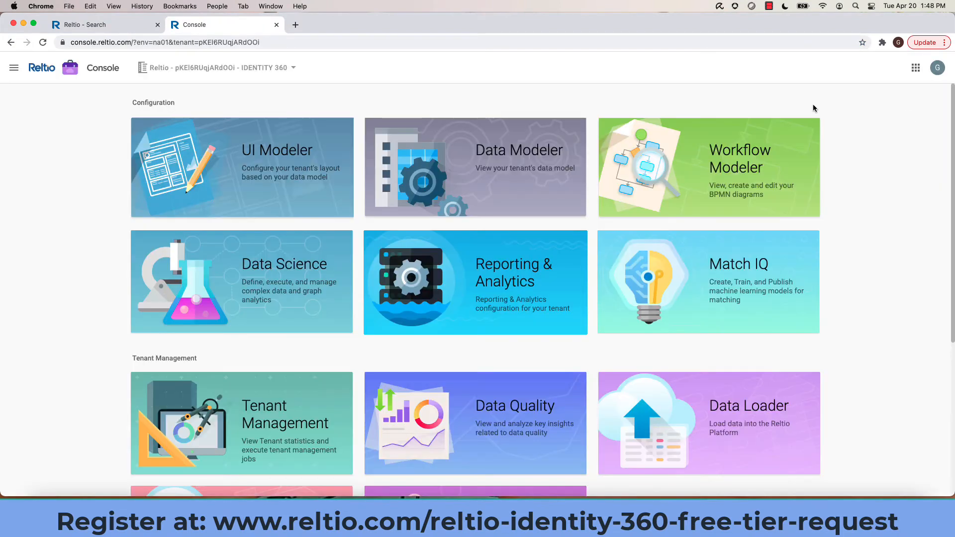
{"action": "mouse_move", "coordinate": [220, 160]}
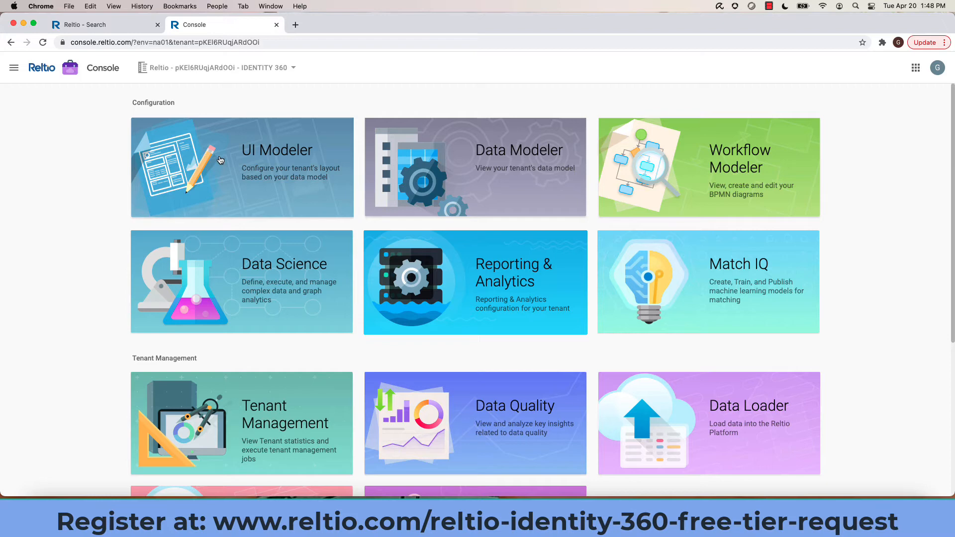
{"action": "mouse_move", "coordinate": [267, 152]}
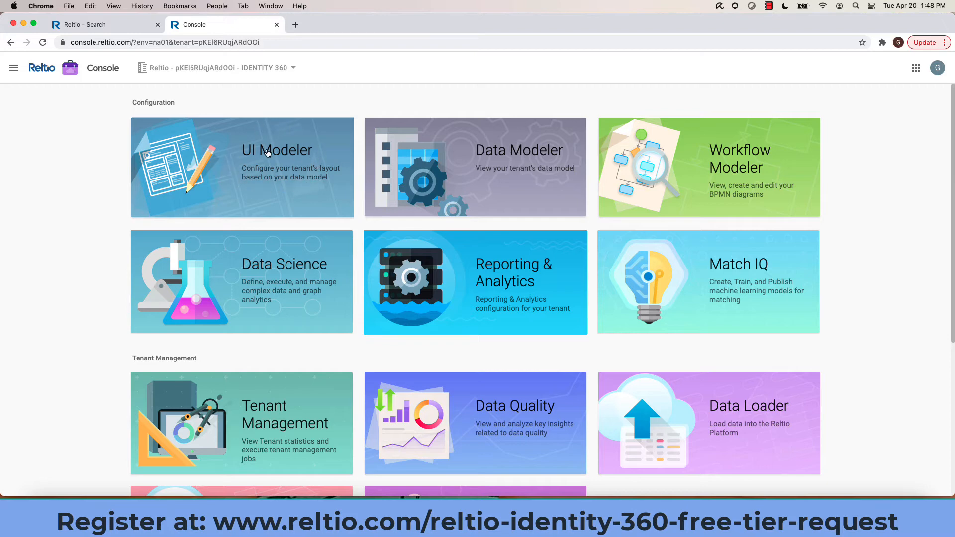
- Open the UI Modeler tile to view the Individual profile page layout
{"action": "left_click", "coordinate": [241, 168]}
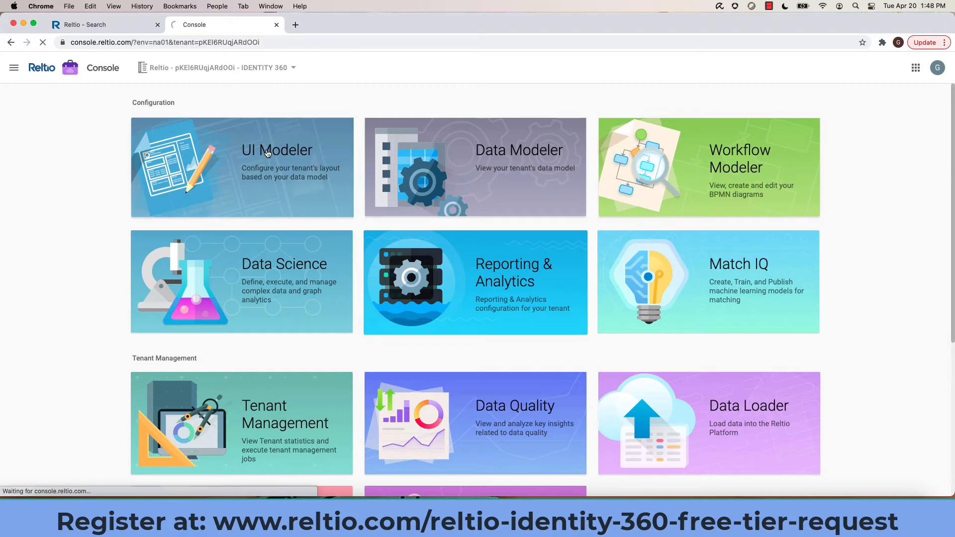
{"action": "left_click", "coordinate": [242, 167]}
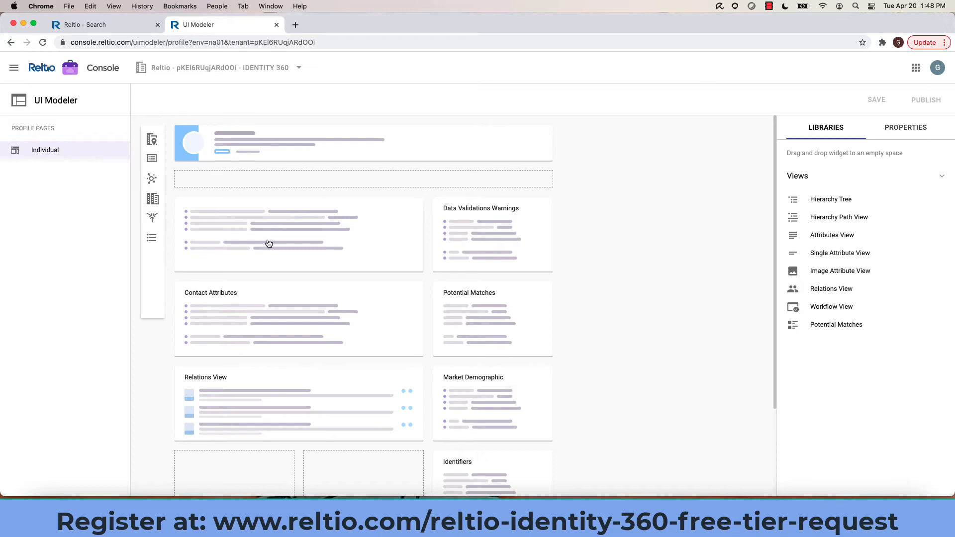
- Inspect properties of the top attributes, Contact Attributes and Relations View widgets
{"action": "left_click", "coordinate": [298, 234]}
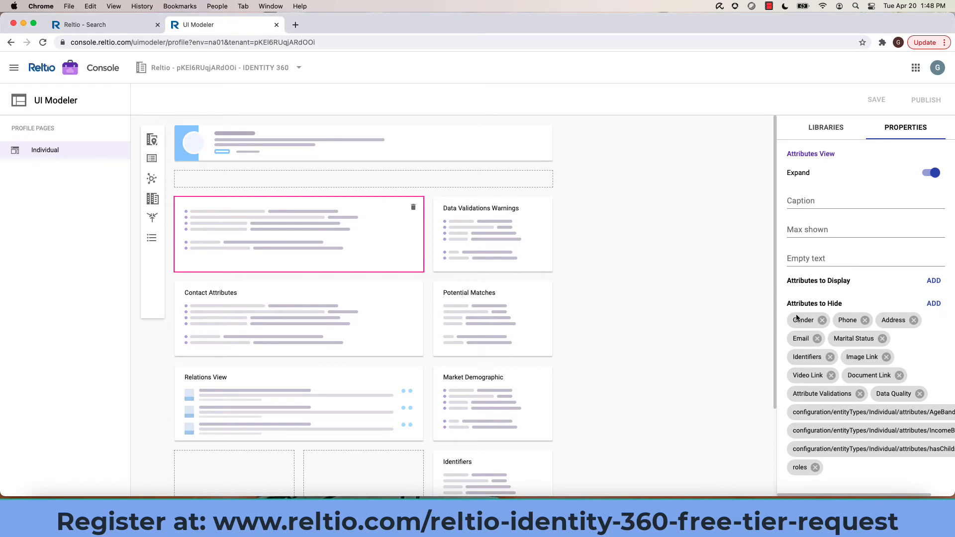
{"action": "left_click", "coordinate": [298, 319]}
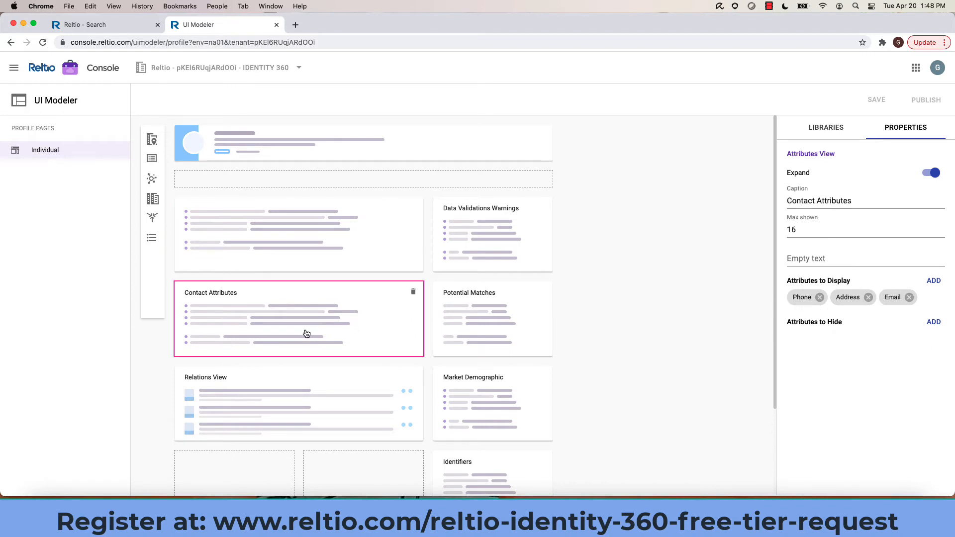
{"action": "mouse_move", "coordinate": [290, 394]}
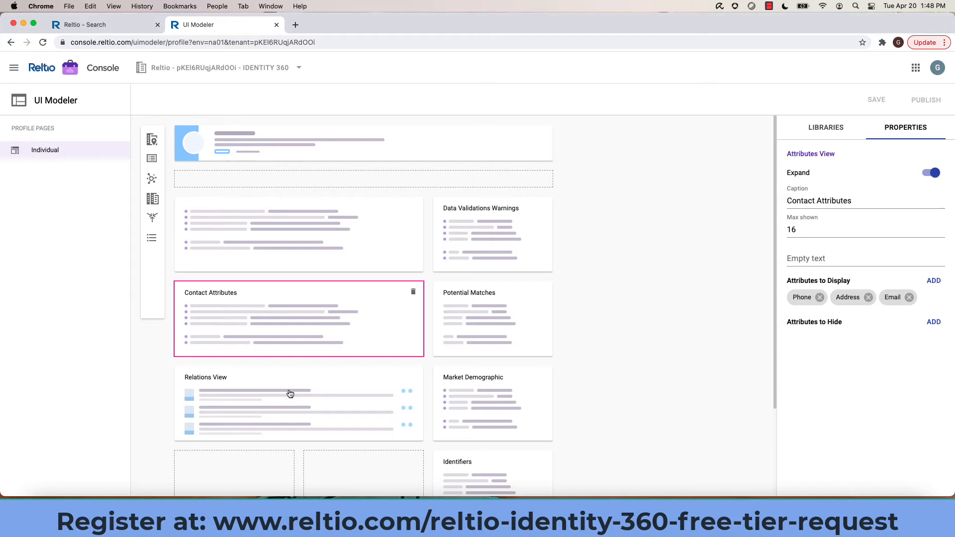
{"action": "left_click", "coordinate": [290, 394]}
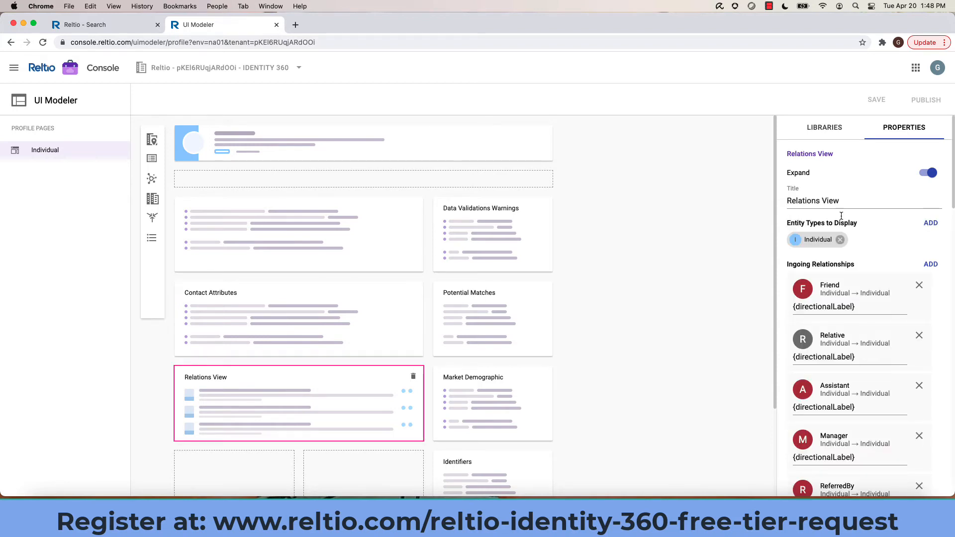
{"action": "mouse_move", "coordinate": [507, 377]}
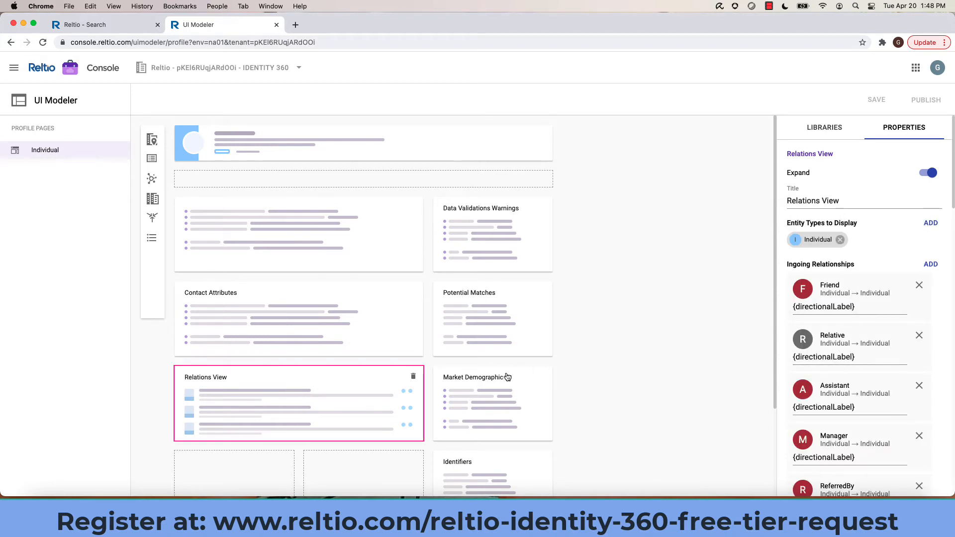
- Inspect properties of the Data Validations Warnings, Market Demographic and Identifiers widgets
{"action": "left_click", "coordinate": [492, 234]}
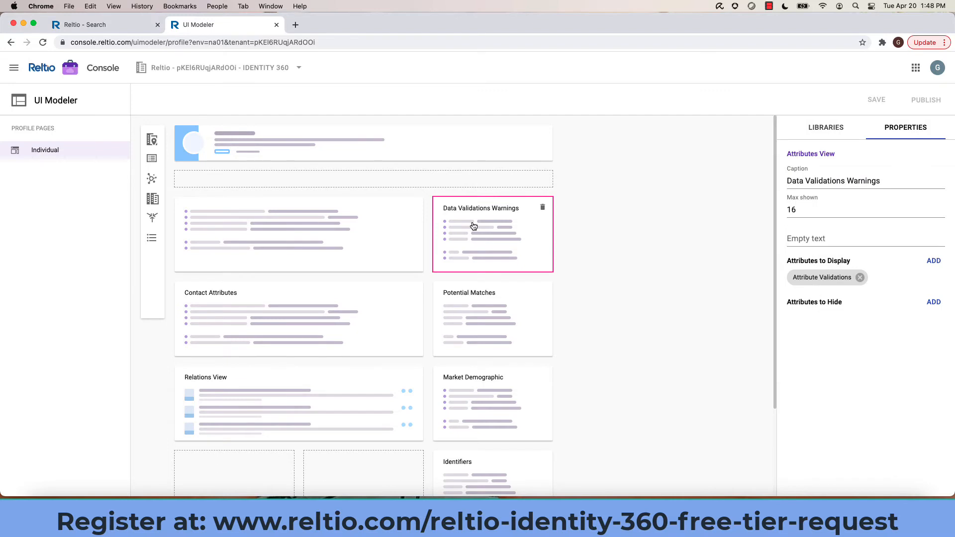
{"action": "left_click", "coordinate": [475, 310]}
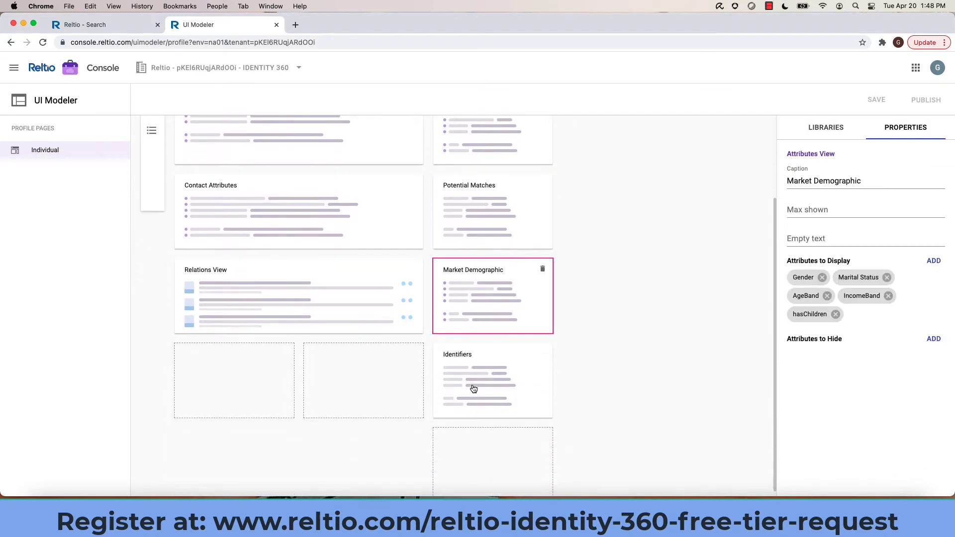
{"action": "left_click", "coordinate": [474, 374]}
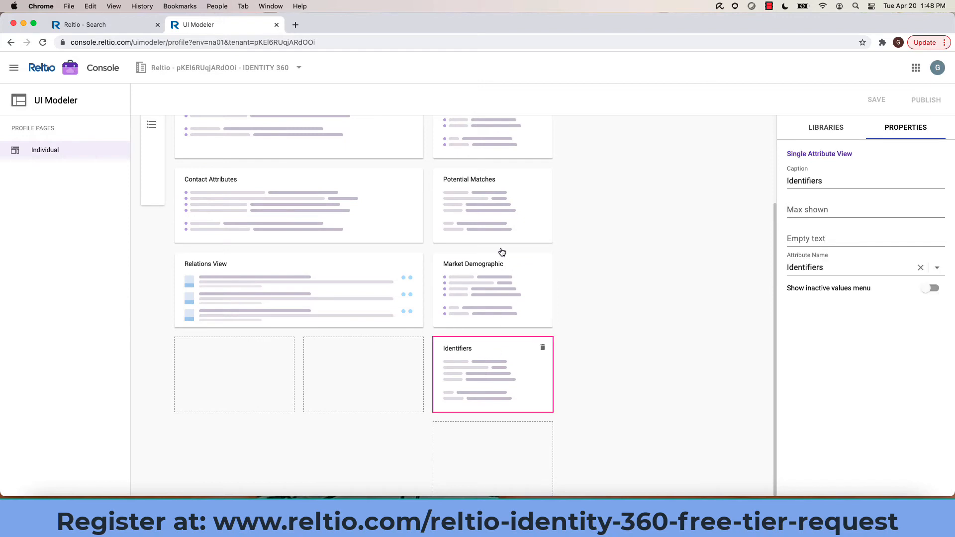
{"action": "mouse_move", "coordinate": [381, 297]}
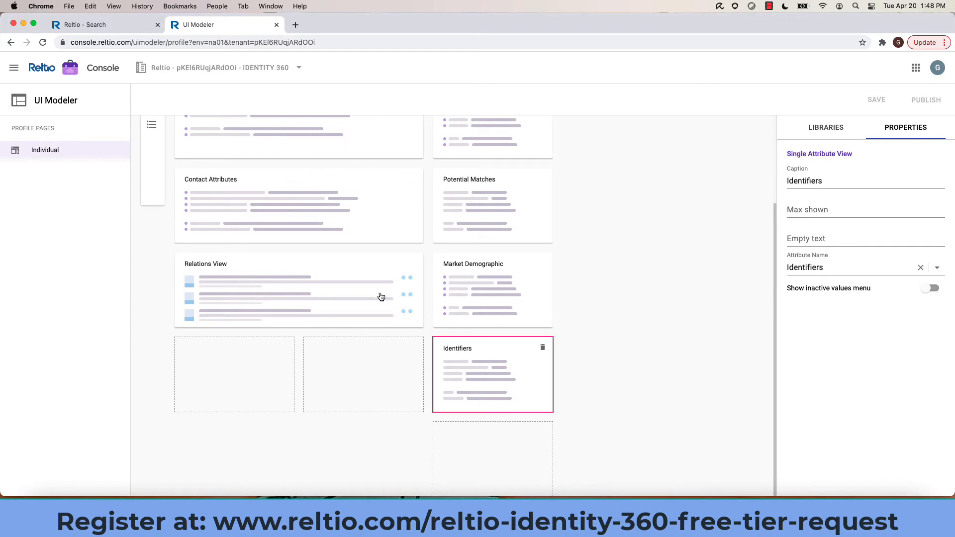
{"action": "scroll", "scroll_direction": "up", "scroll_amount": 3}
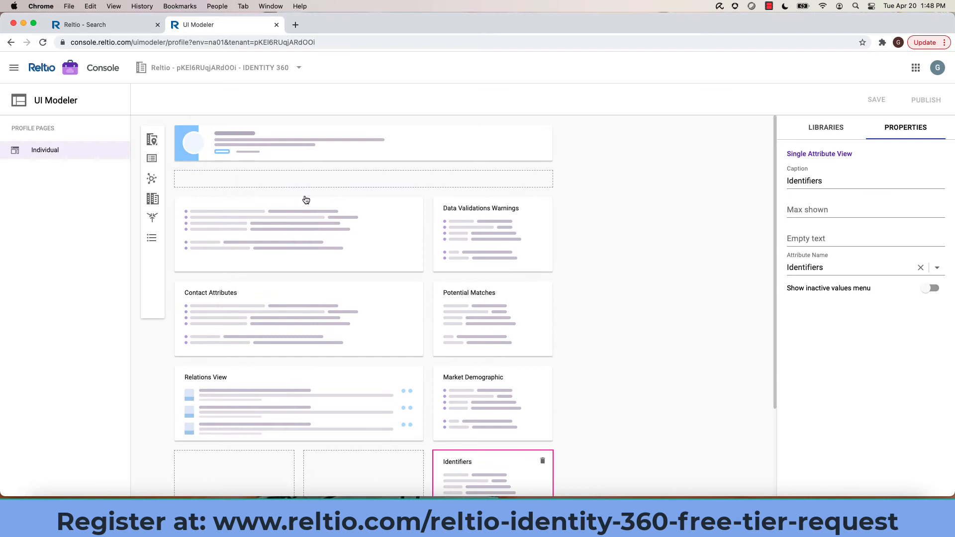
{"action": "mouse_move", "coordinate": [305, 199]}
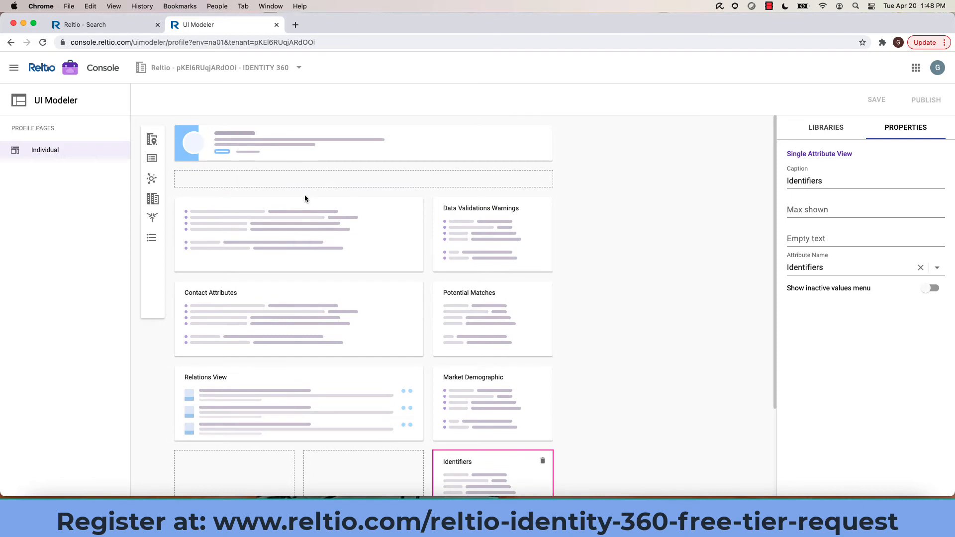
{"action": "mouse_move", "coordinate": [143, 51]}
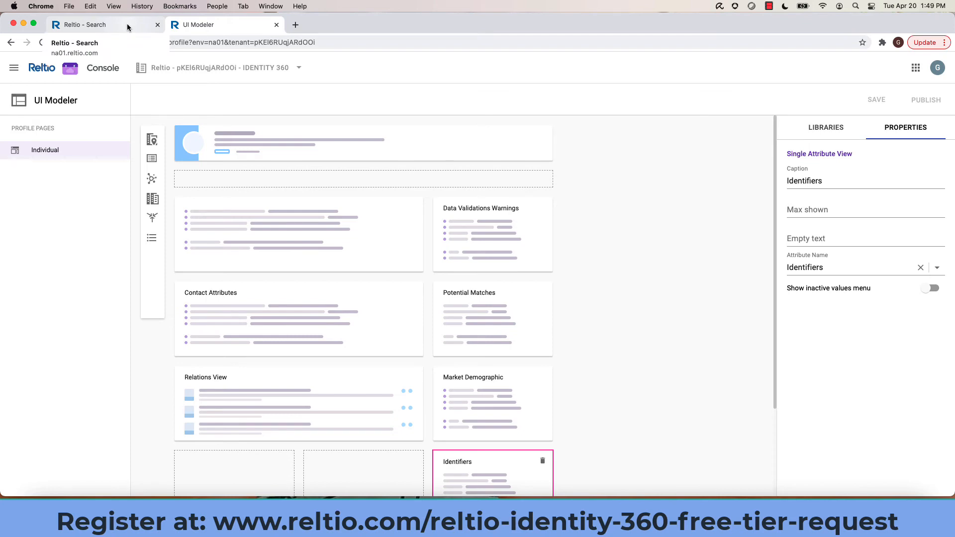
{"action": "left_click", "coordinate": [91, 24]}
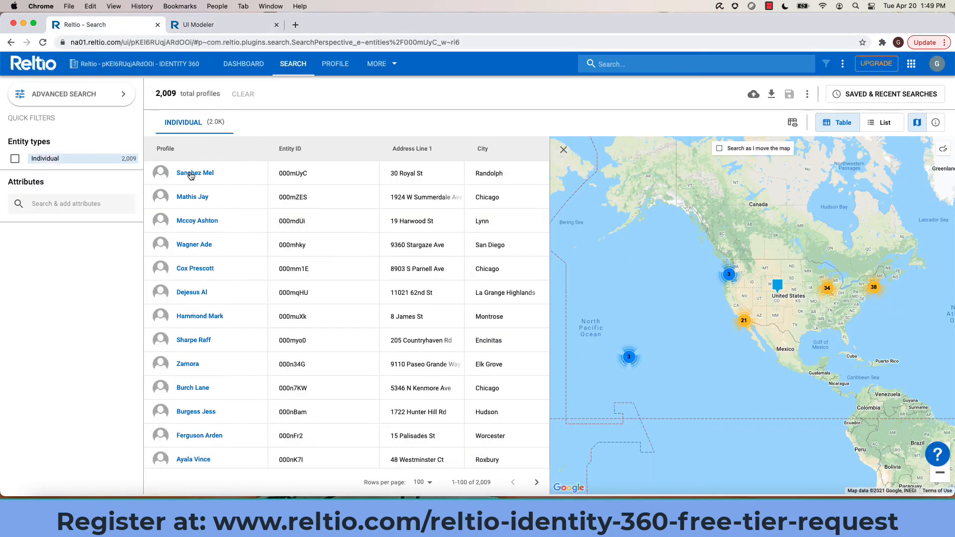
{"action": "left_click", "coordinate": [194, 173]}
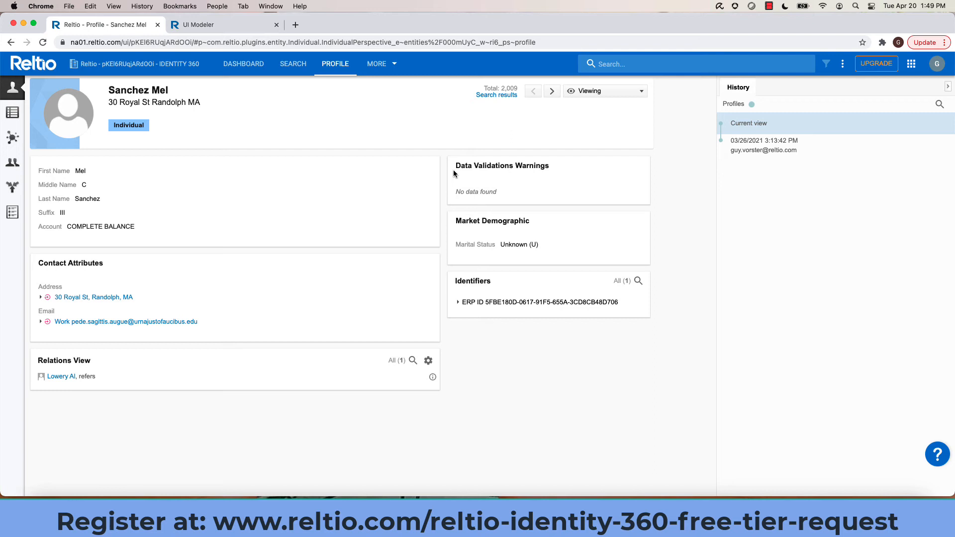
{"action": "mouse_move", "coordinate": [358, 140]}
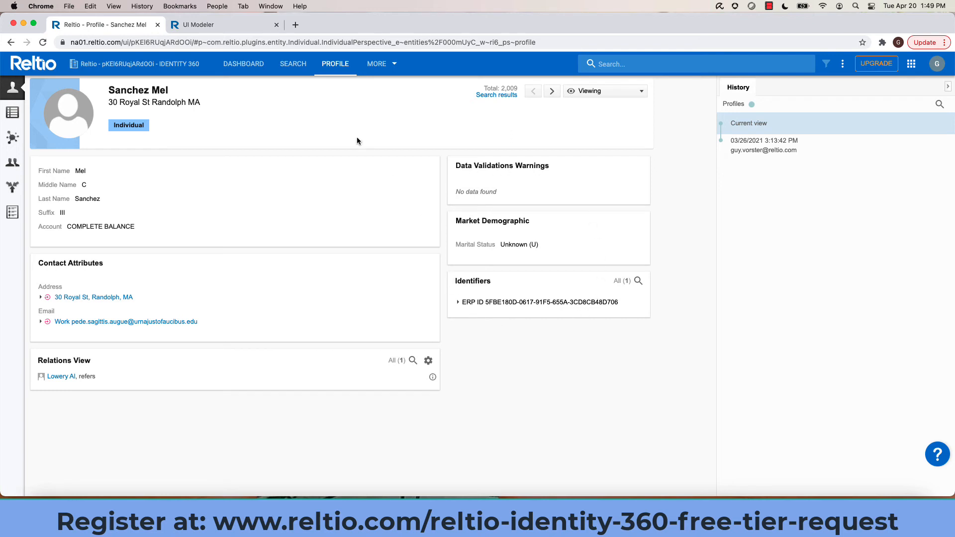
{"action": "left_click", "coordinate": [220, 24]}
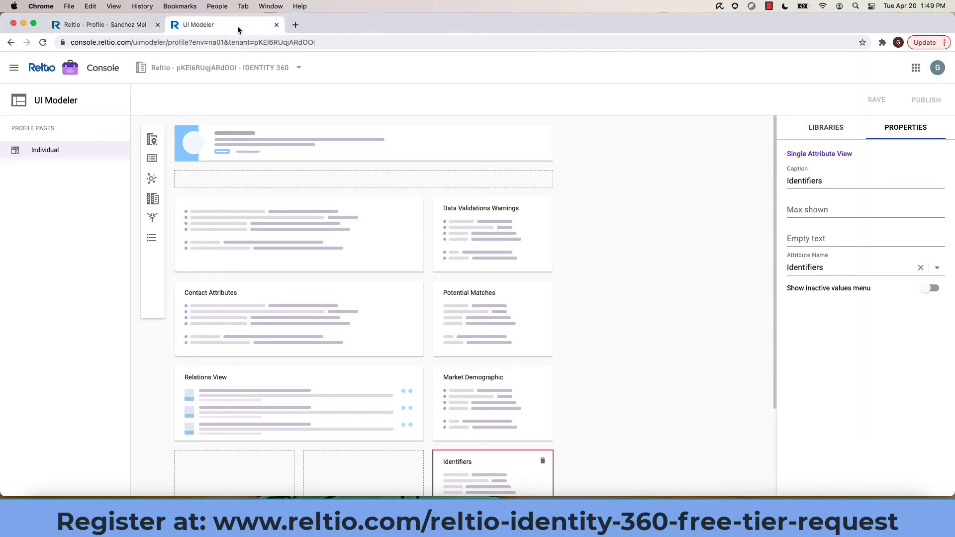
{"action": "mouse_move", "coordinate": [452, 212]}
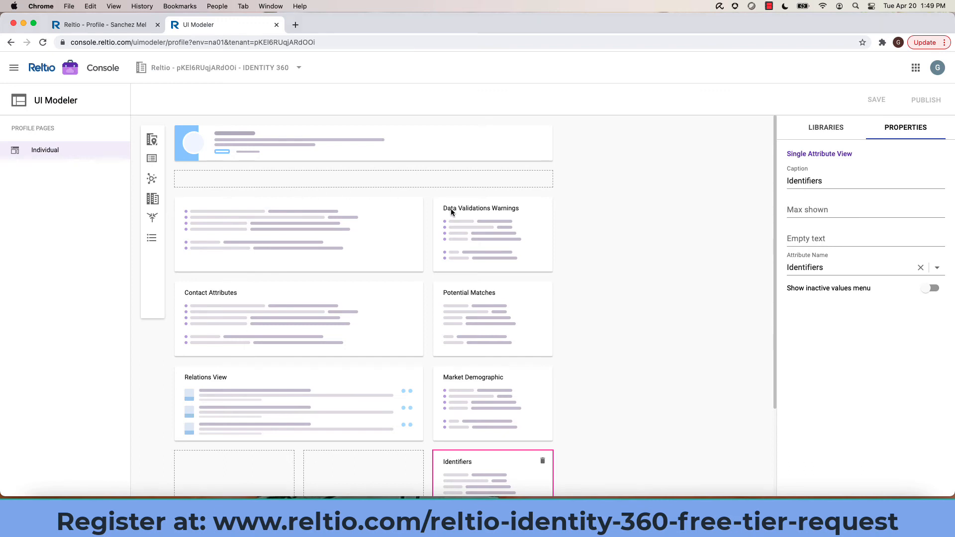